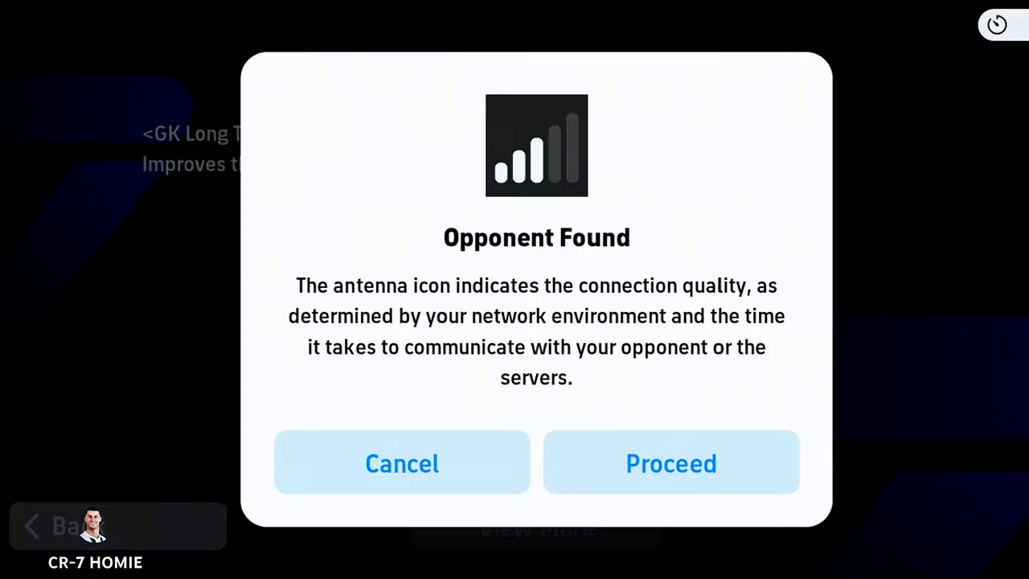
Accept the opponent, play to the 2–2 shootout and begin player 14's fifth penalty run-up.
left_click(671, 463)
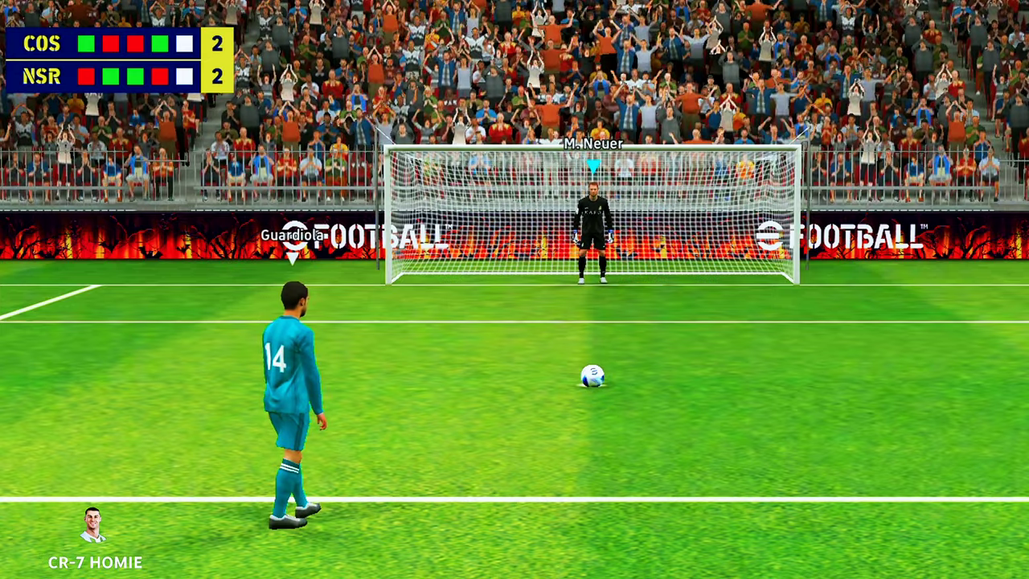
key("space")
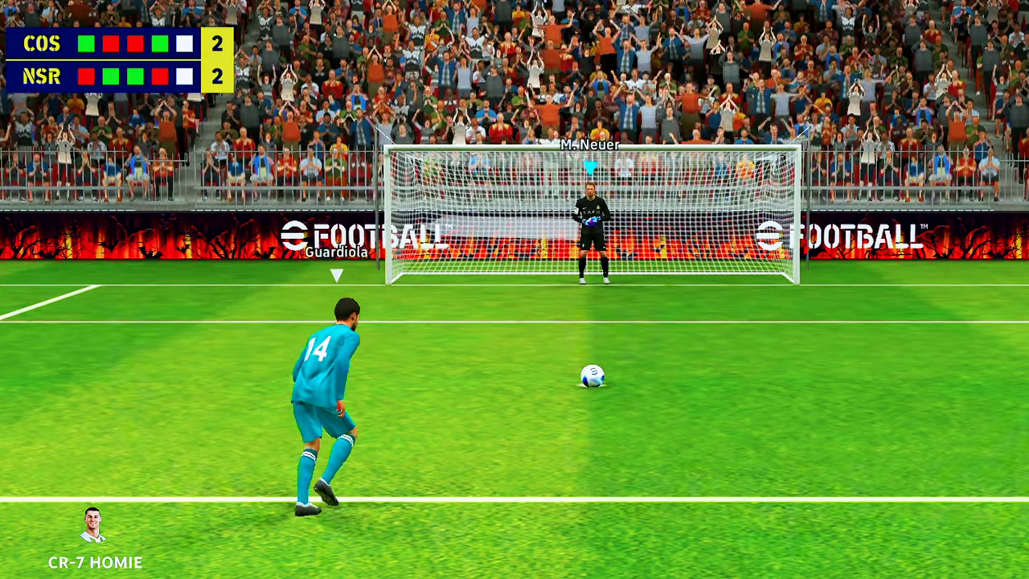